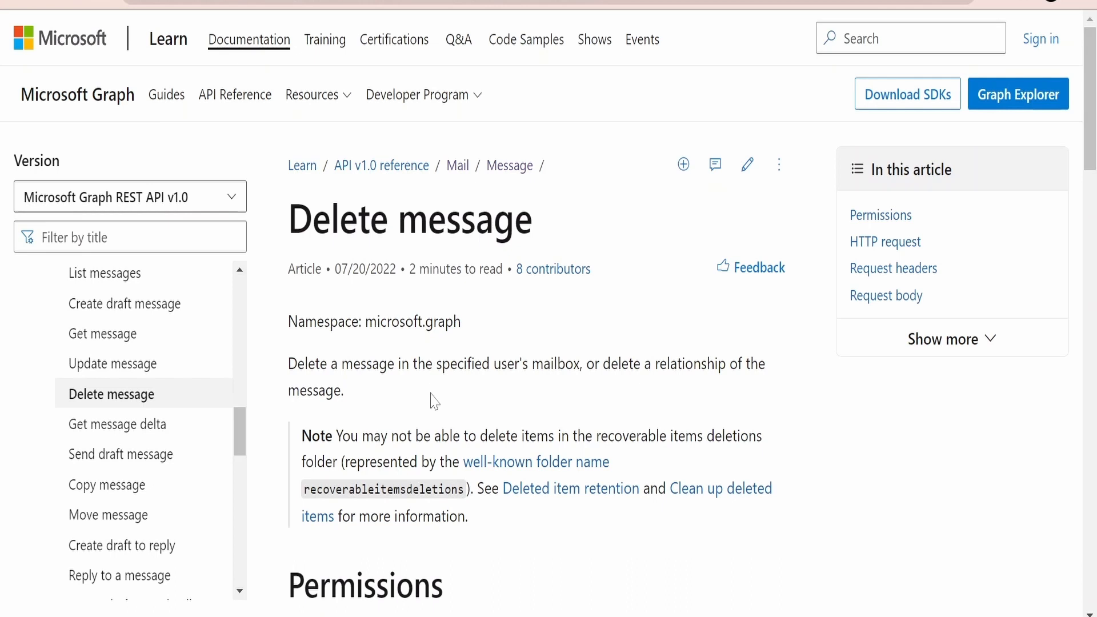
Step: Scroll the Delete message article to the Permissions table listing Mail.ReadWrite for every permission type
scroll("up", 3)
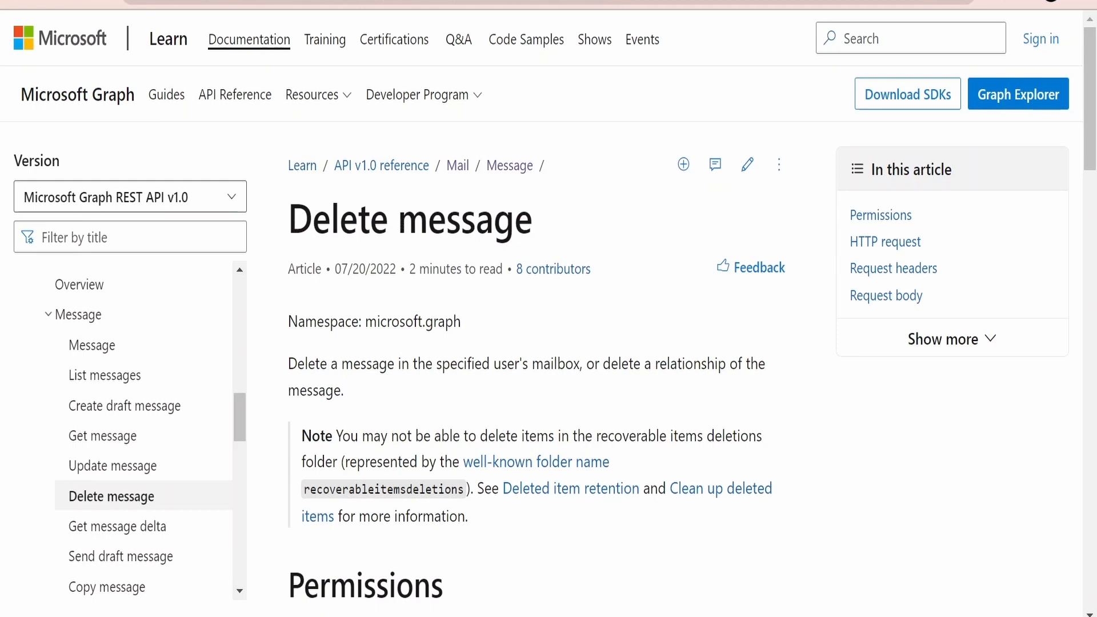
scroll("down", 3)
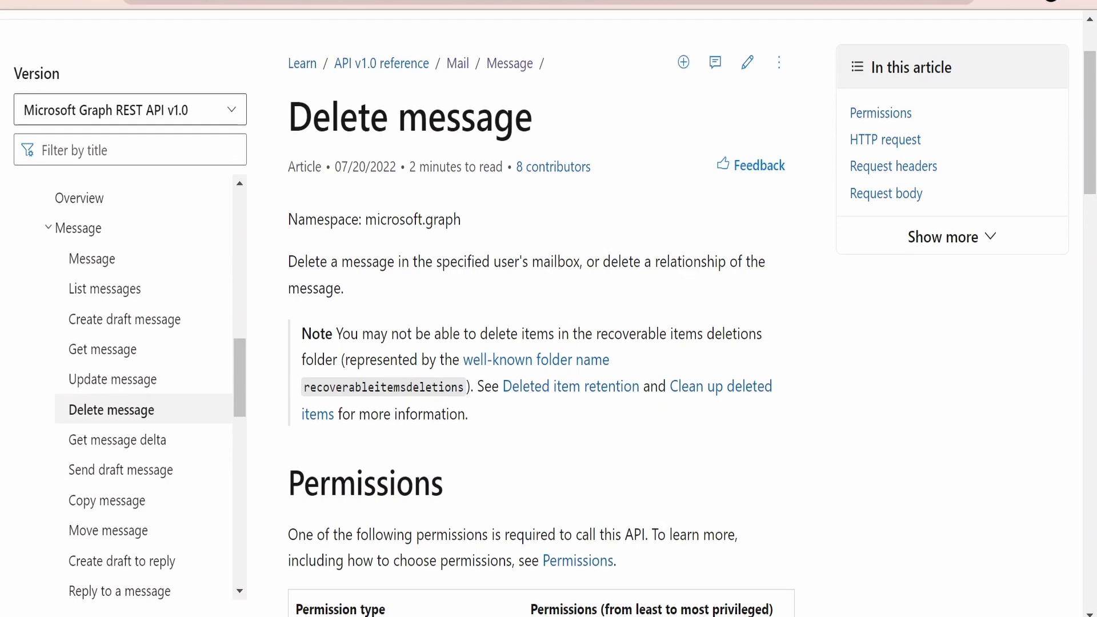
scroll("down", 3)
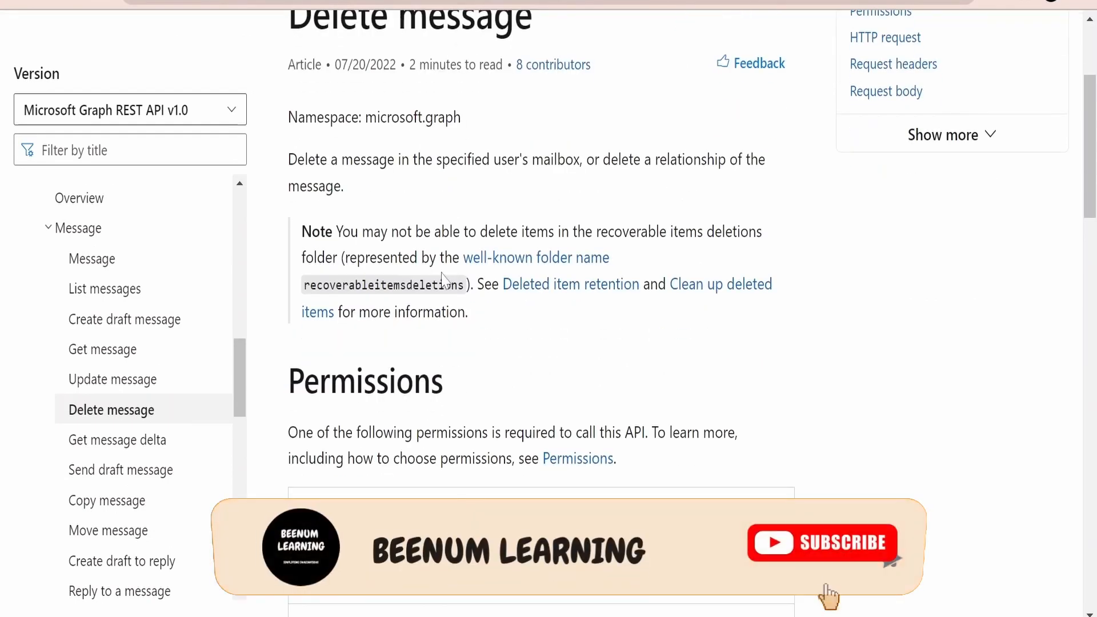
scroll("down", 3)
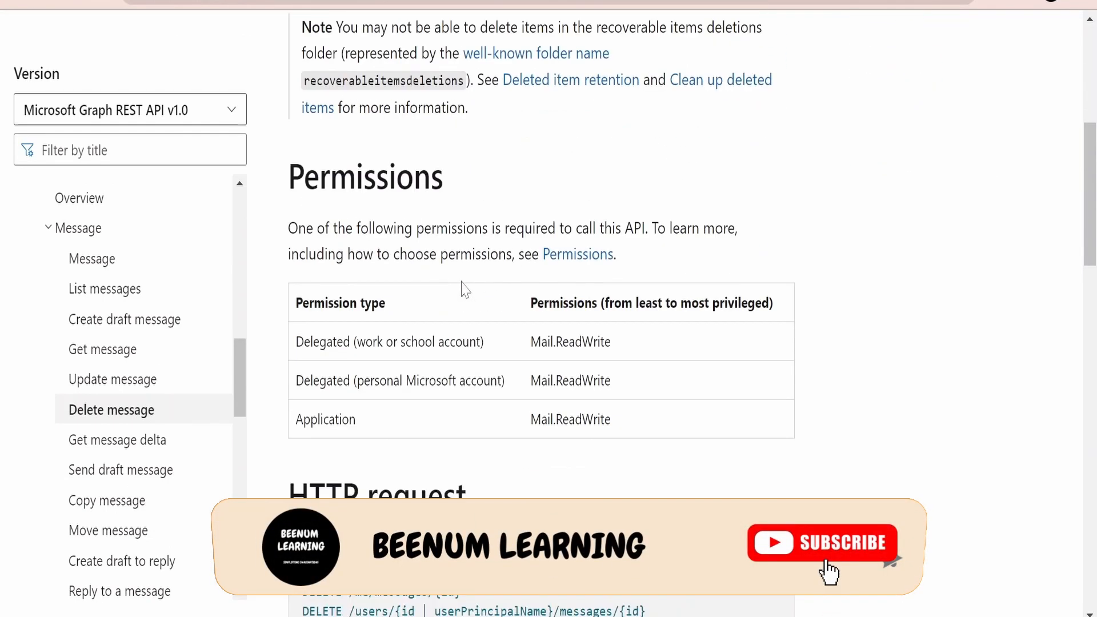
mouse_move(415, 206)
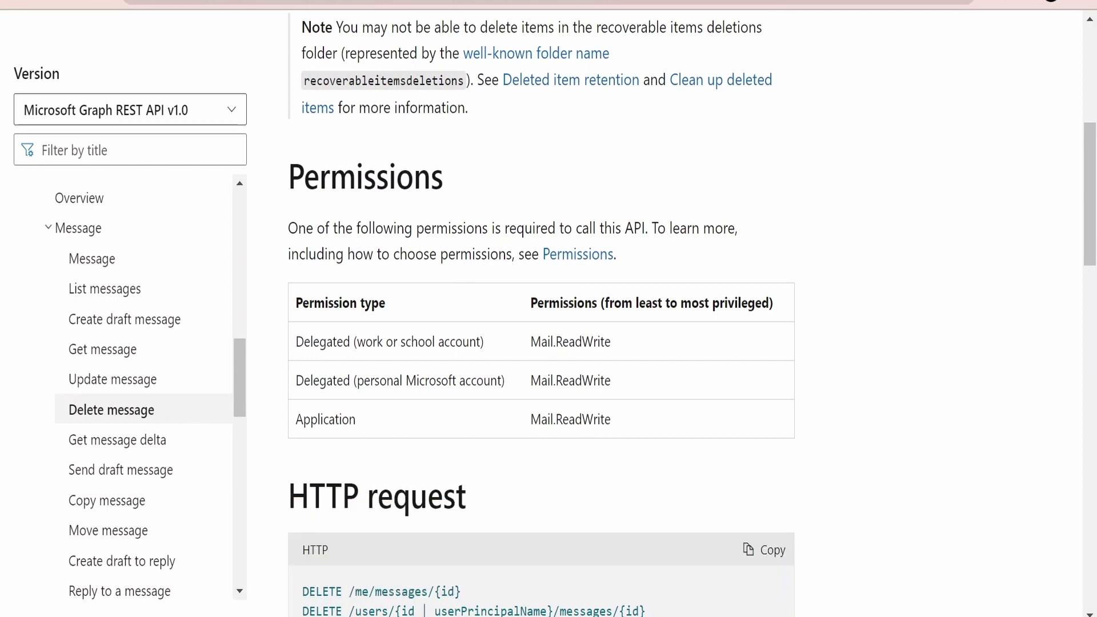
Step: Select the Mail.ReadWrite permission name in the Permissions table
double_click(570, 381)
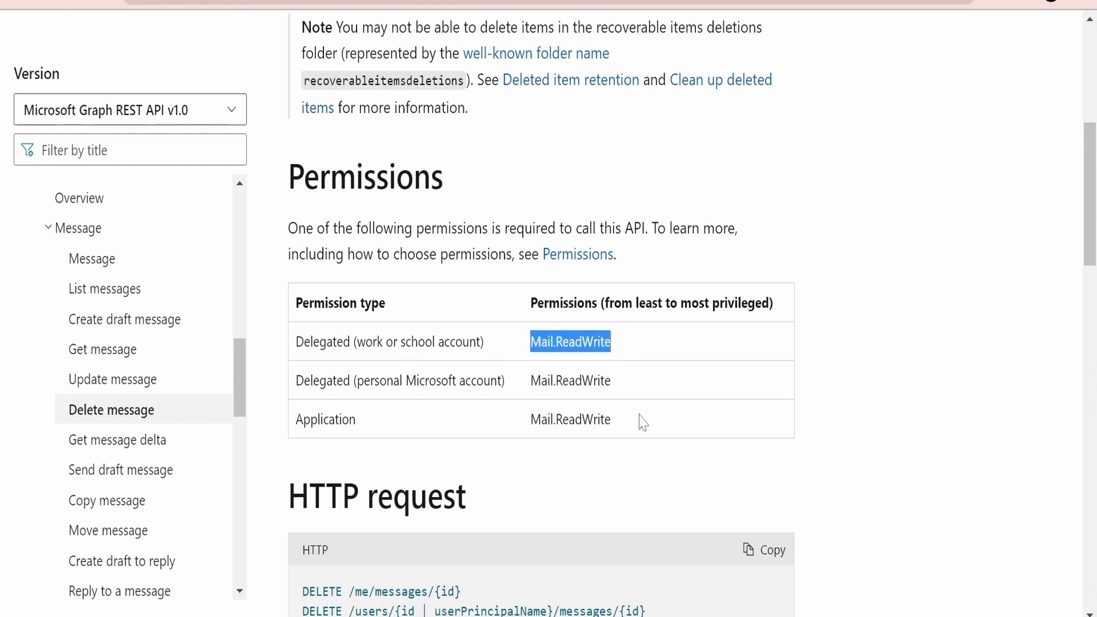
mouse_move(615, 436)
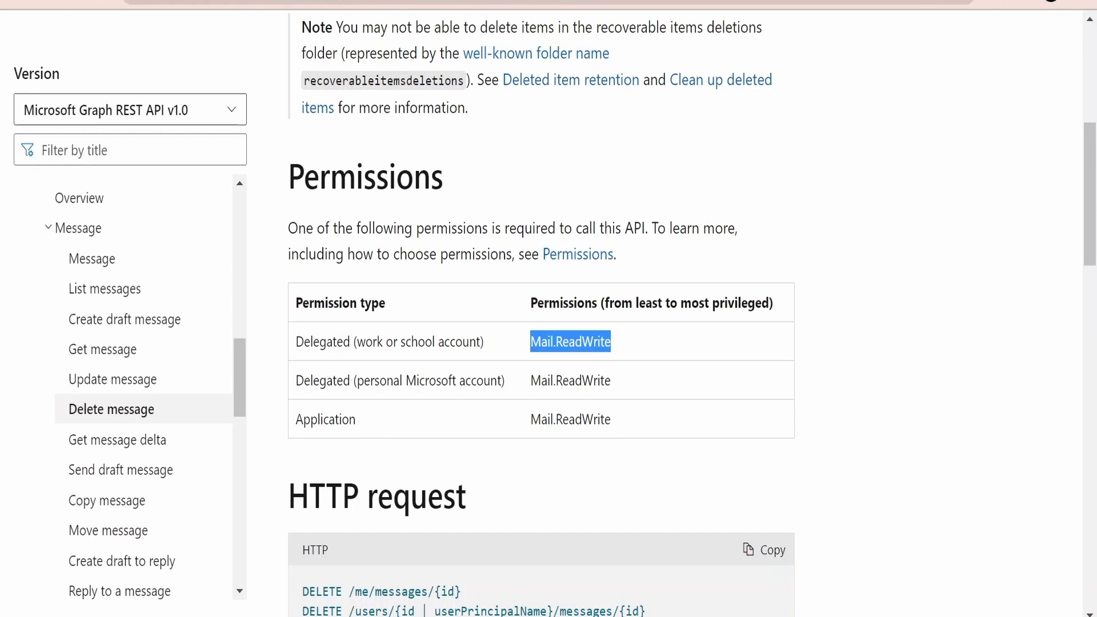
mouse_move(600, 441)
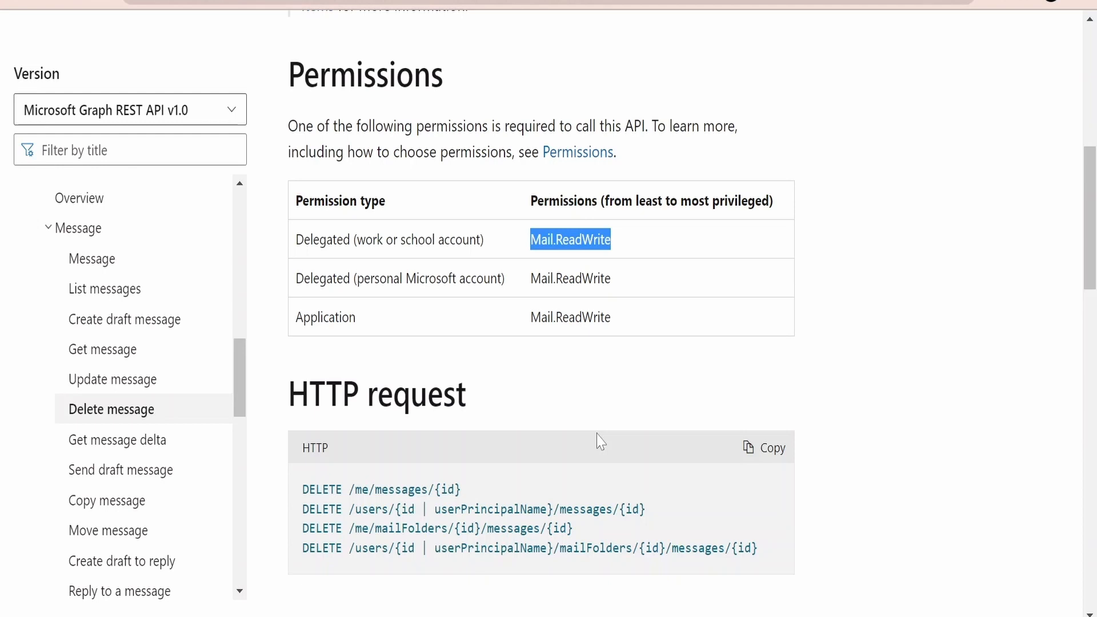
Step: Scroll through request headers and the 204 No Content response to the example DELETE request
scroll("down", 3)
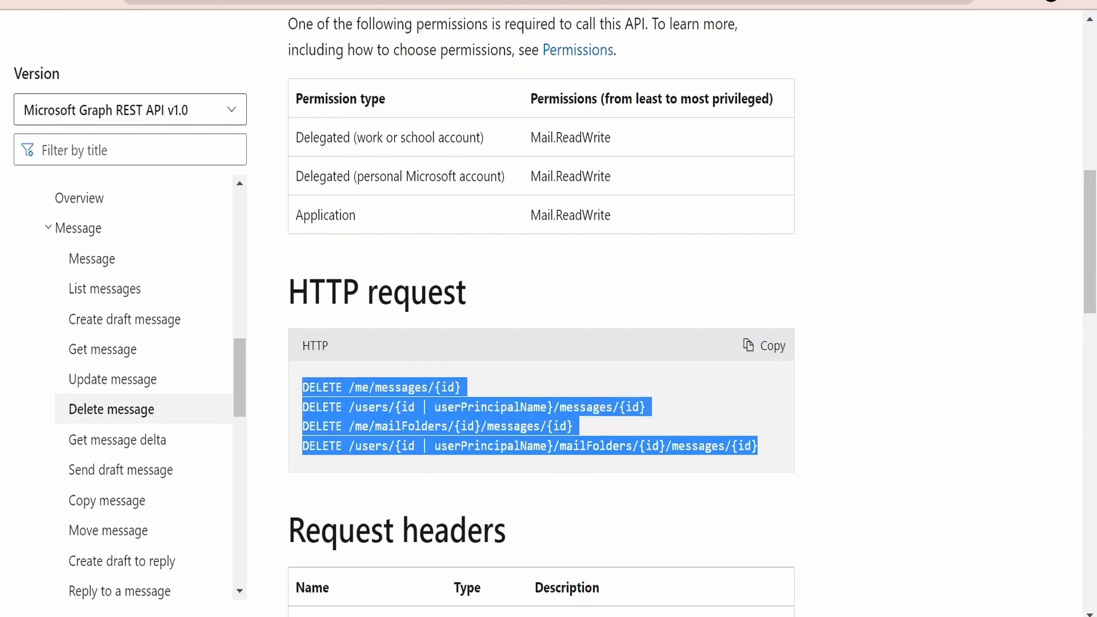
mouse_move(565, 392)
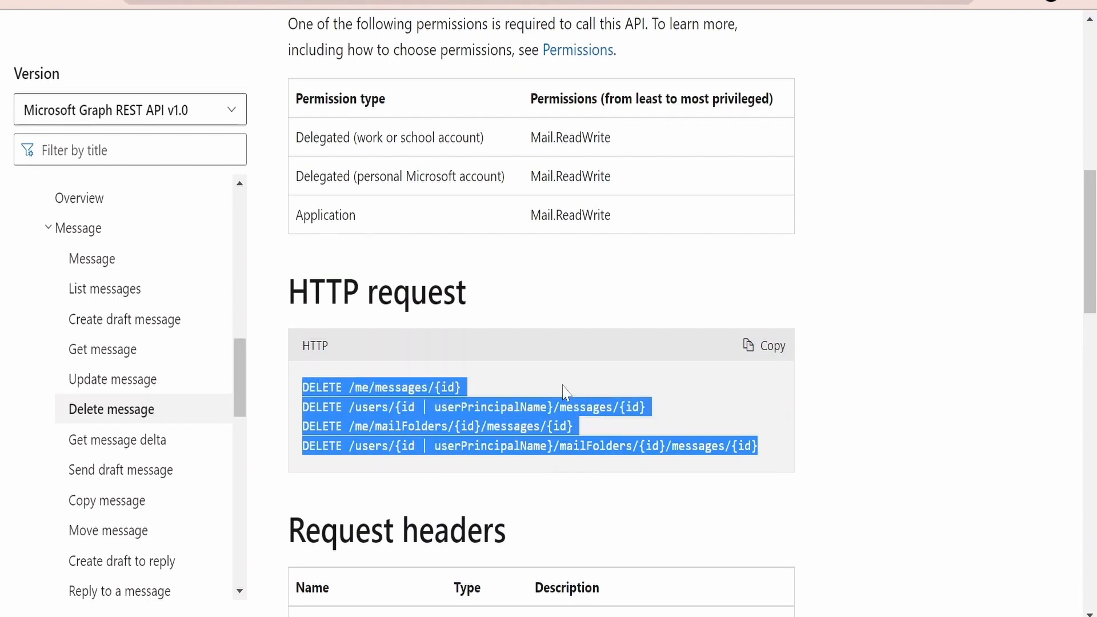
scroll("down", 3)
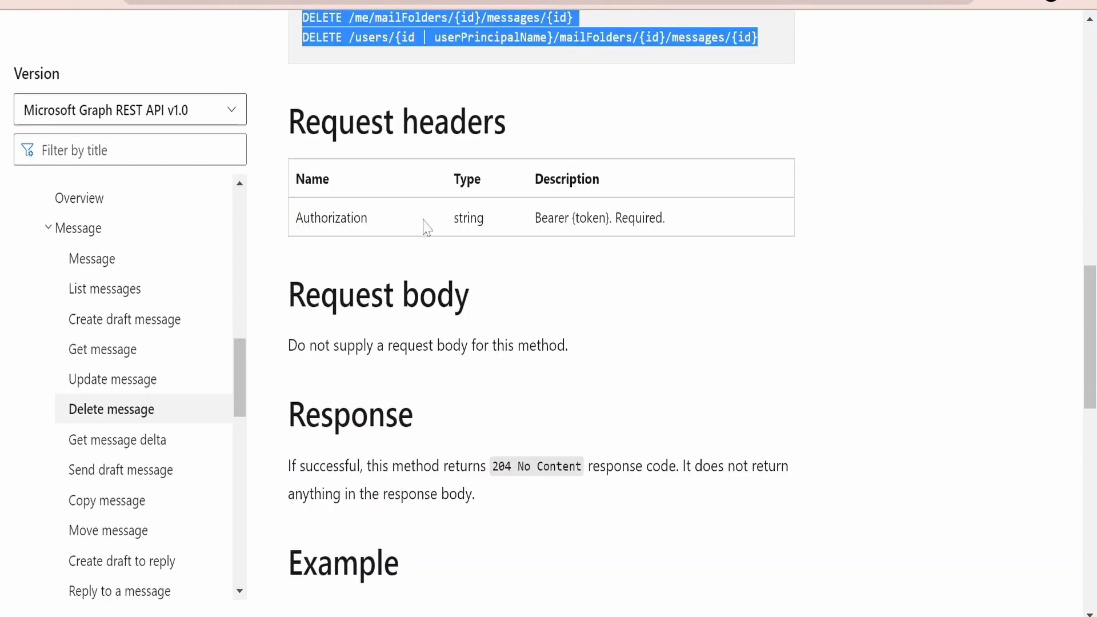
scroll("down", 3)
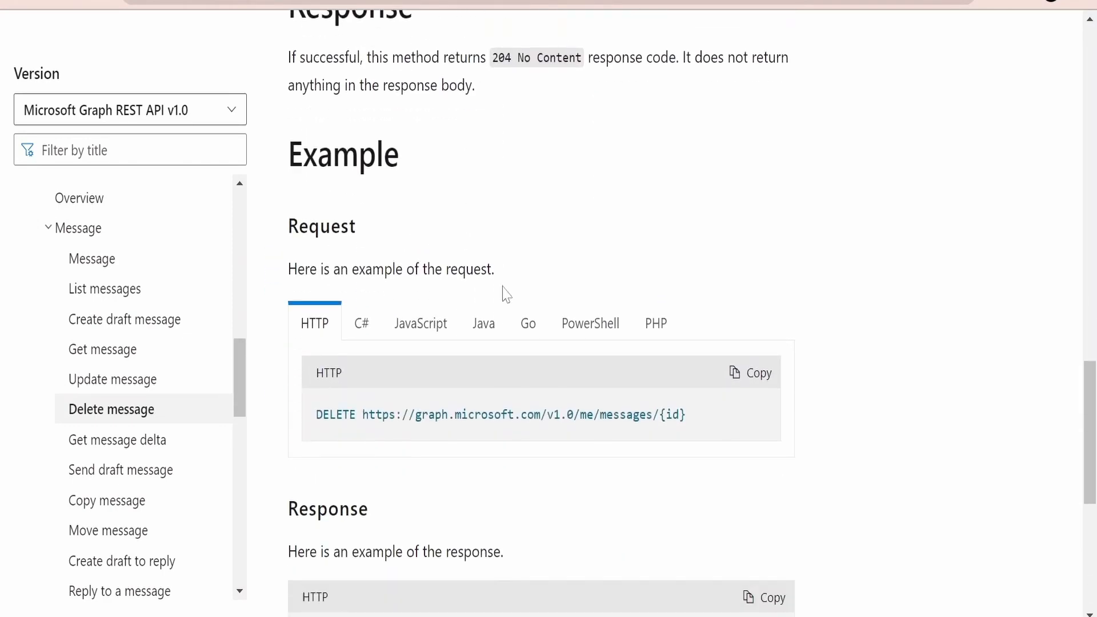
scroll("up", 3)
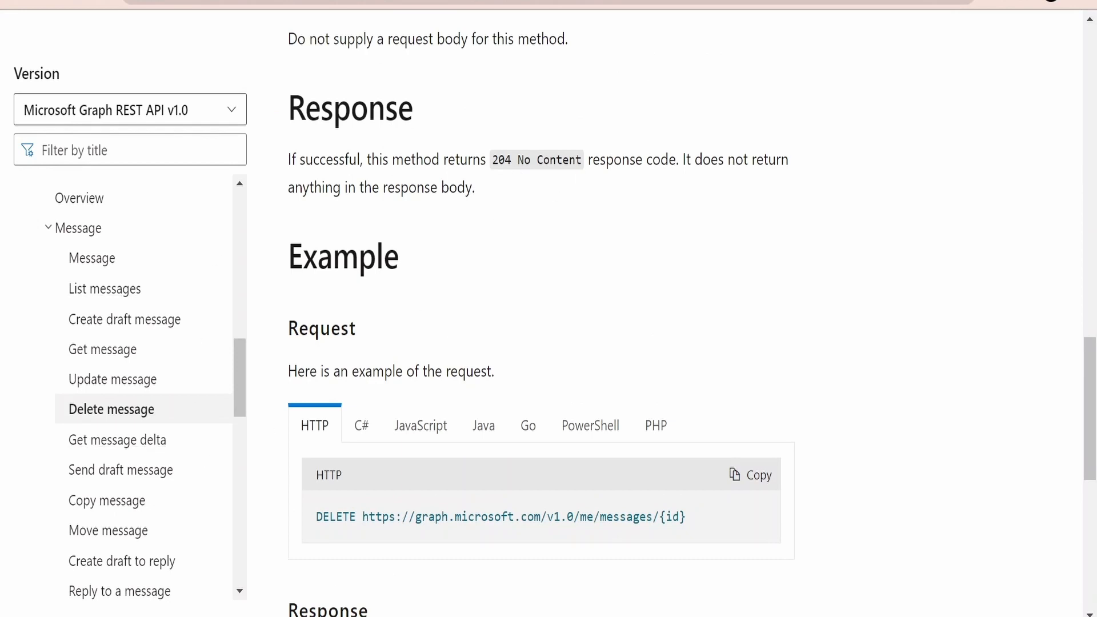
scroll("down", 3)
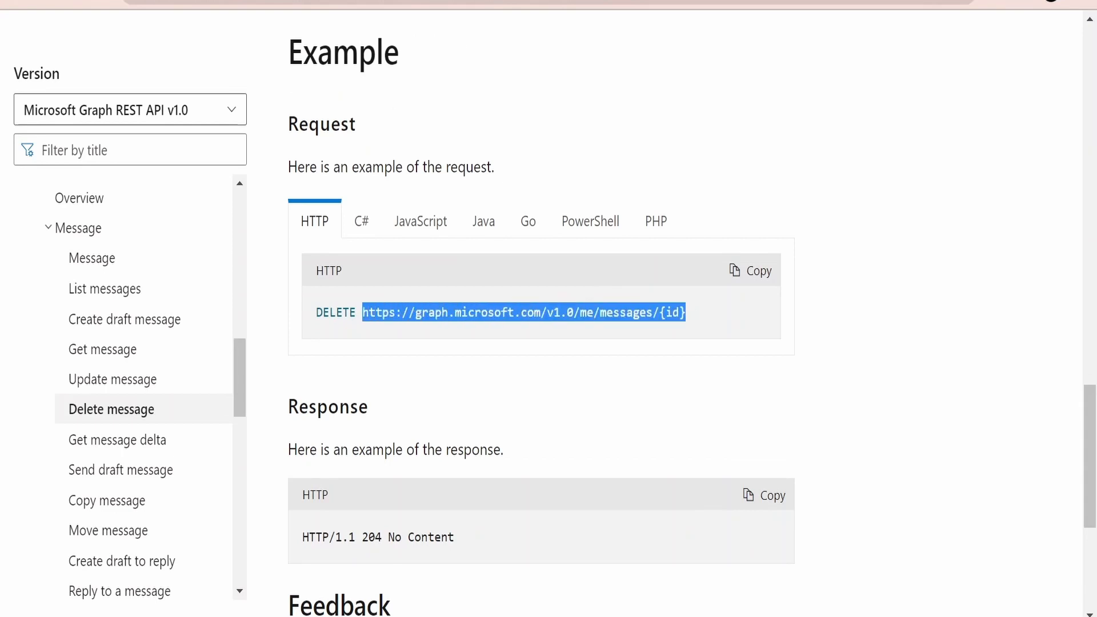
Step: Select the DELETE method and the {id} placeholder in the example request URL
double_click(335, 313)
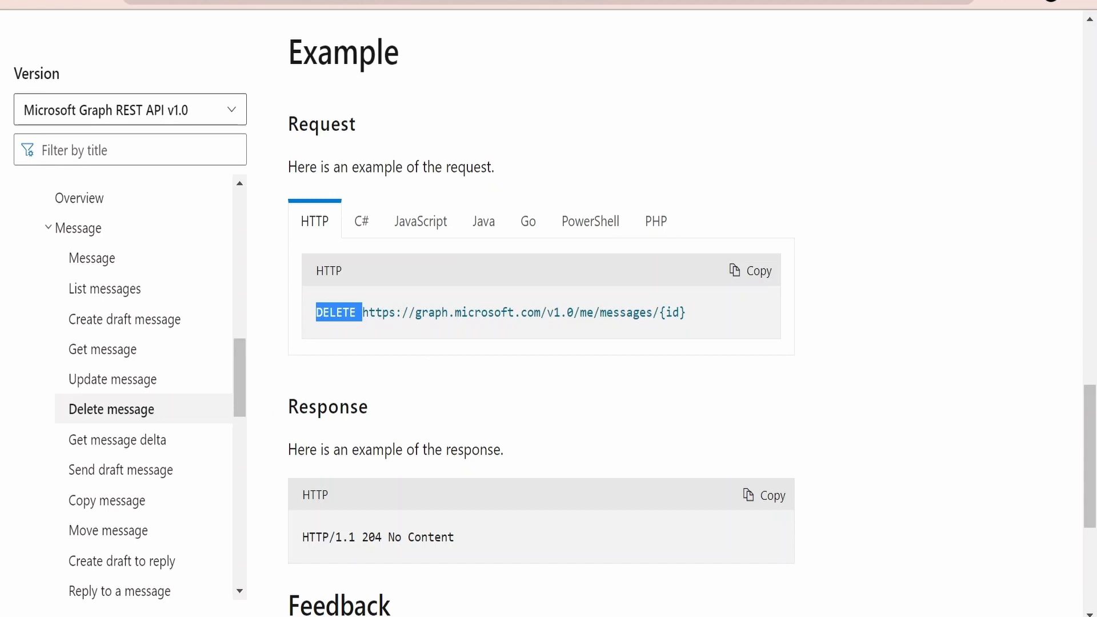
double_click(673, 312)
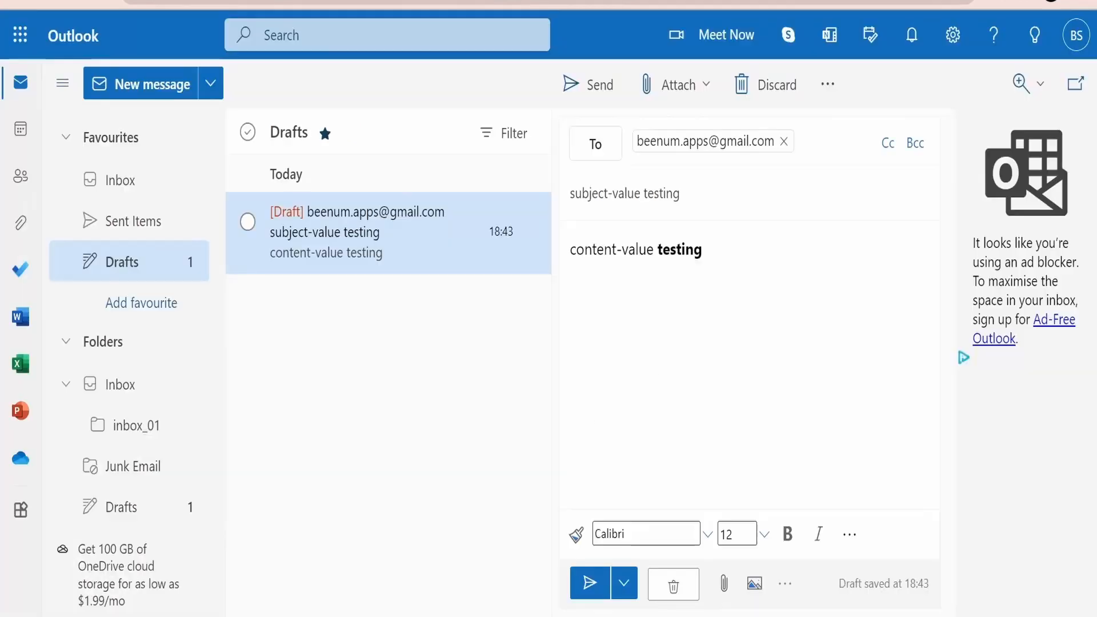
mouse_move(381, 305)
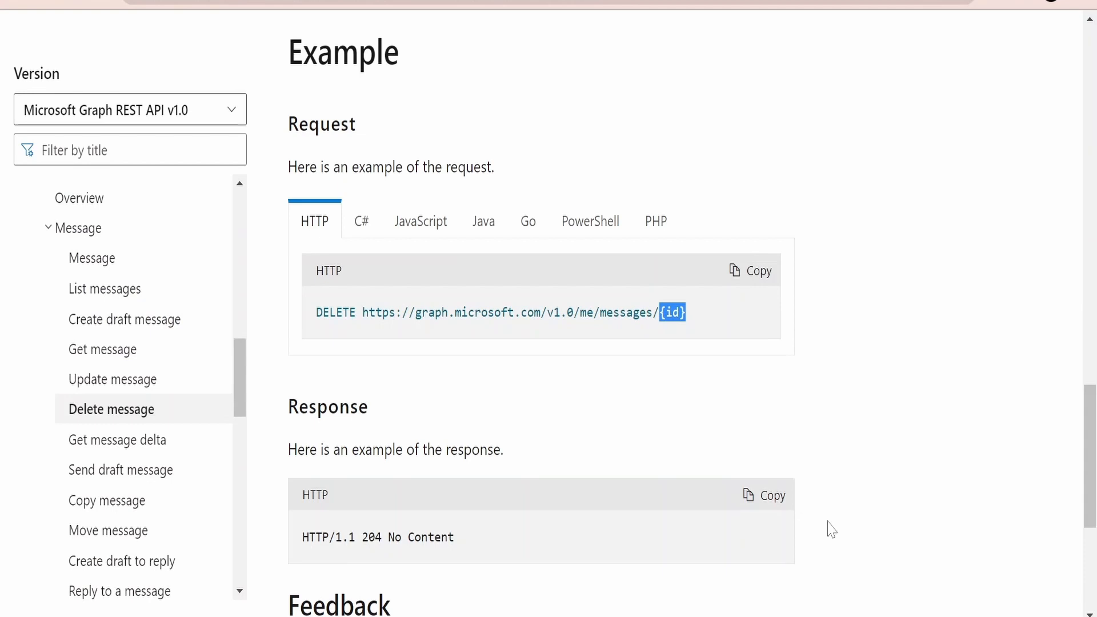
mouse_move(104, 288)
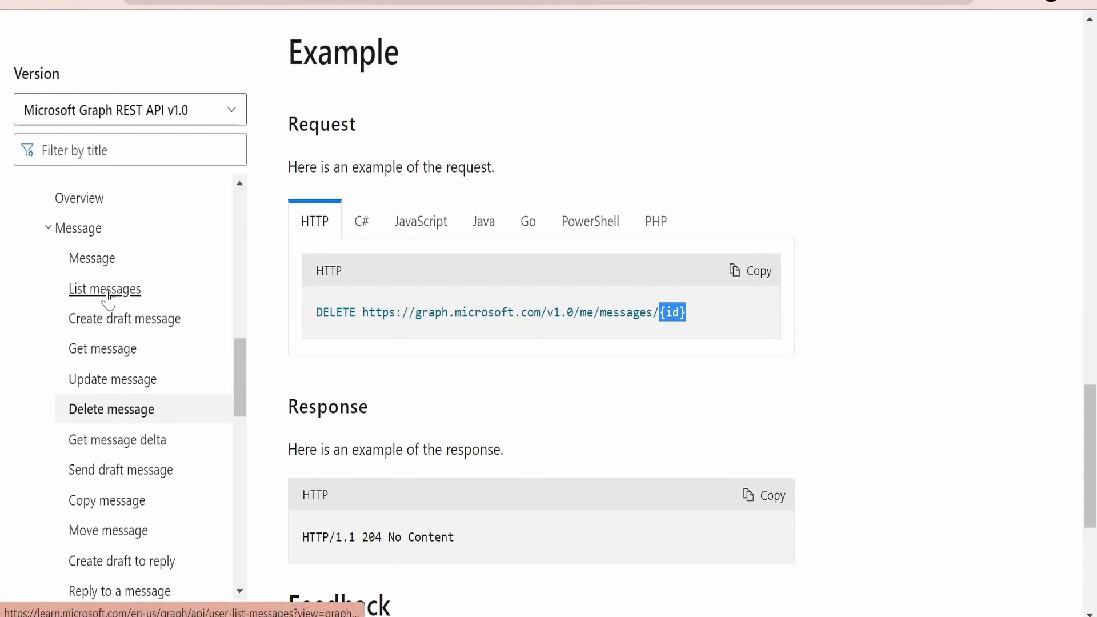
mouse_move(555, 389)
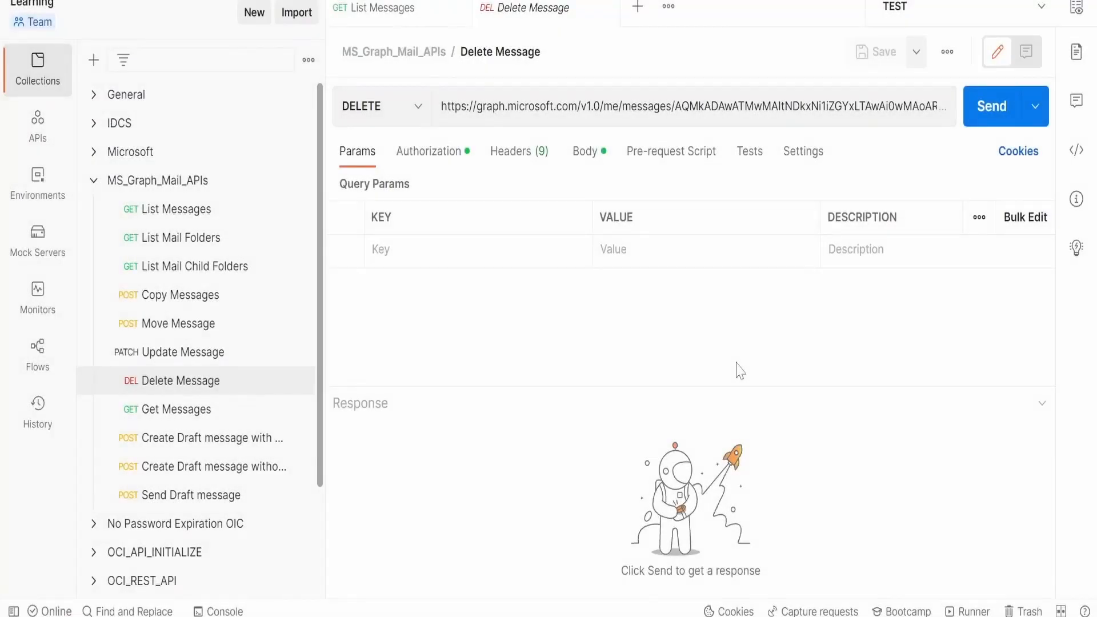
mouse_move(529, 100)
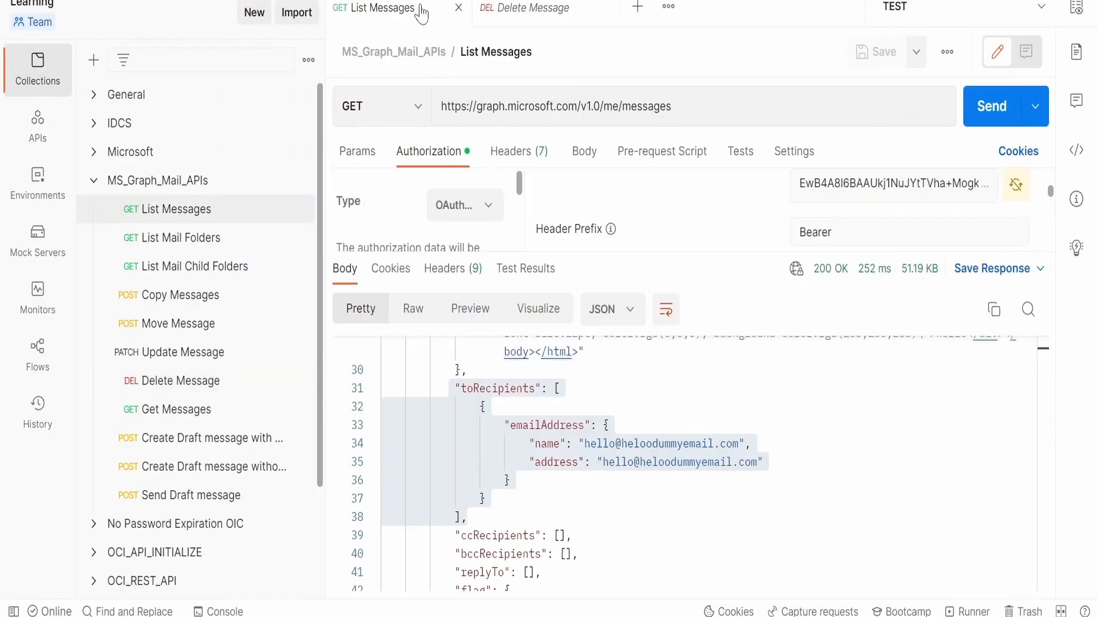
Step: Scroll the List Messages JSON response to the first message's "id" value
scroll("up", 3)
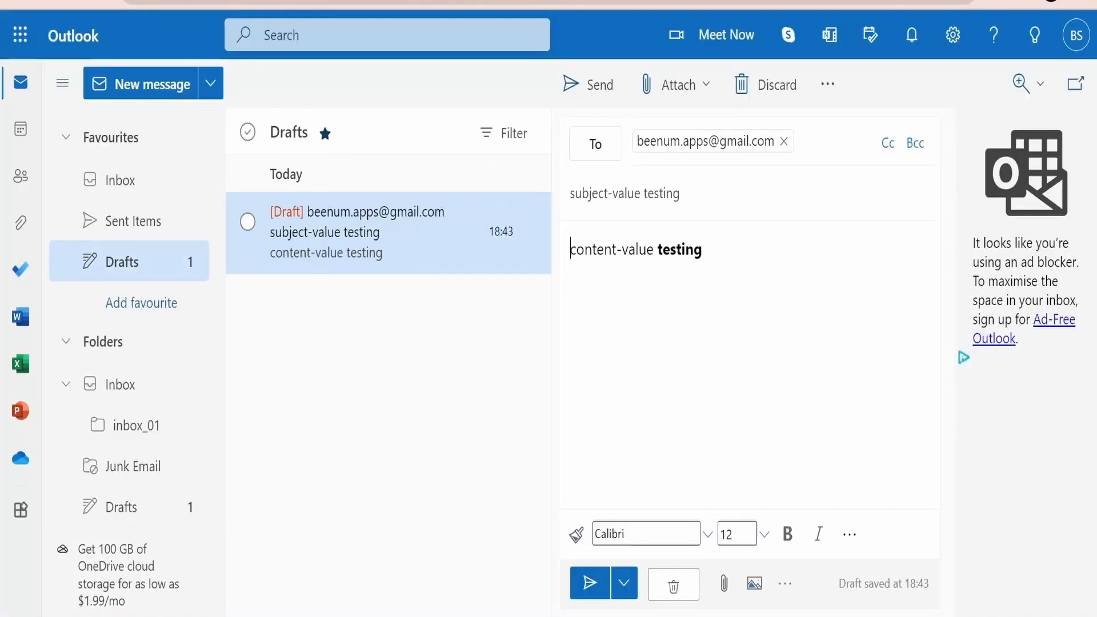
mouse_move(120, 180)
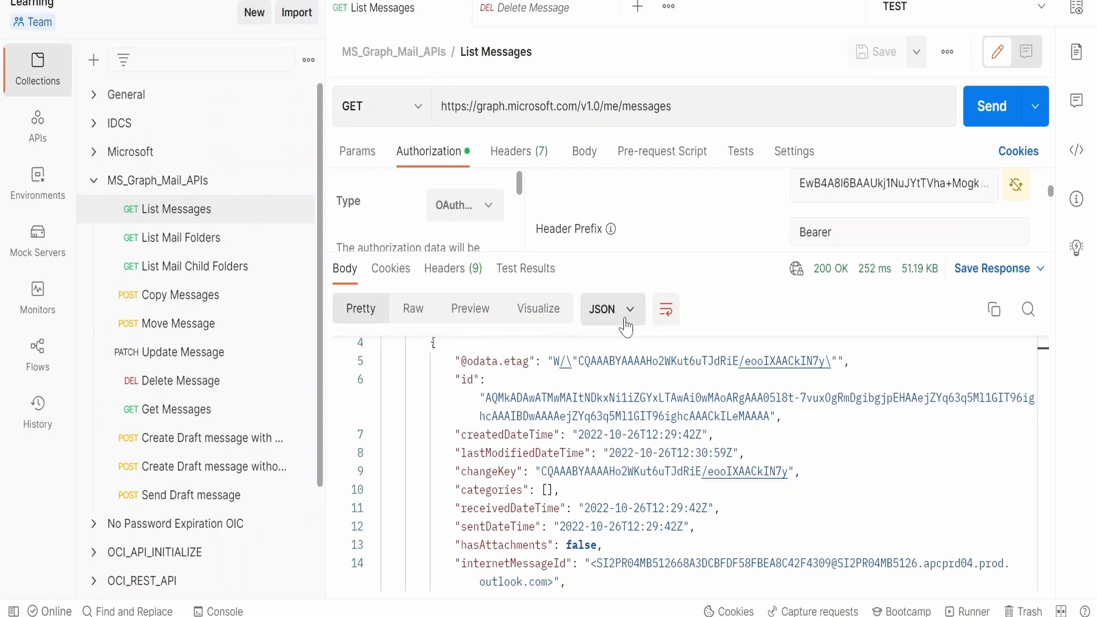
scroll("up", 3)
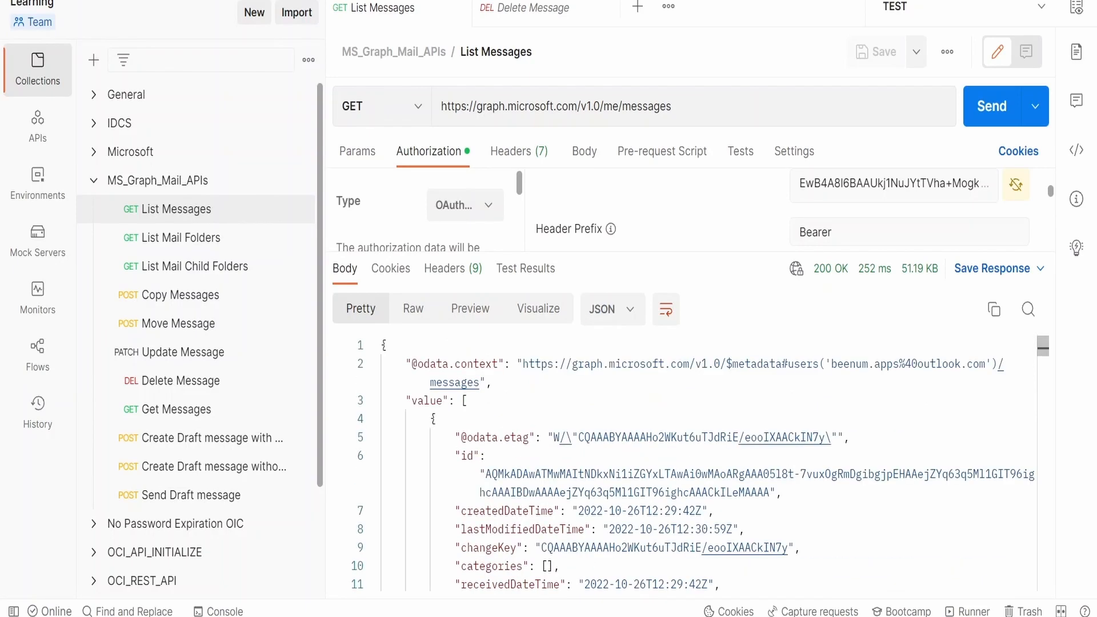
scroll("down", 3)
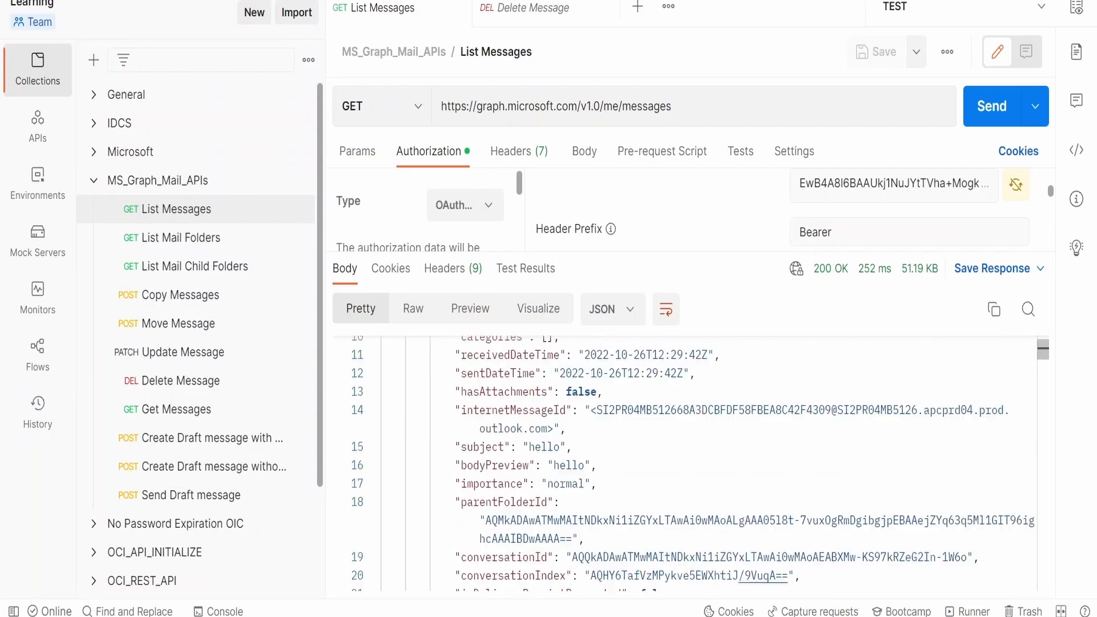
scroll("up", 3)
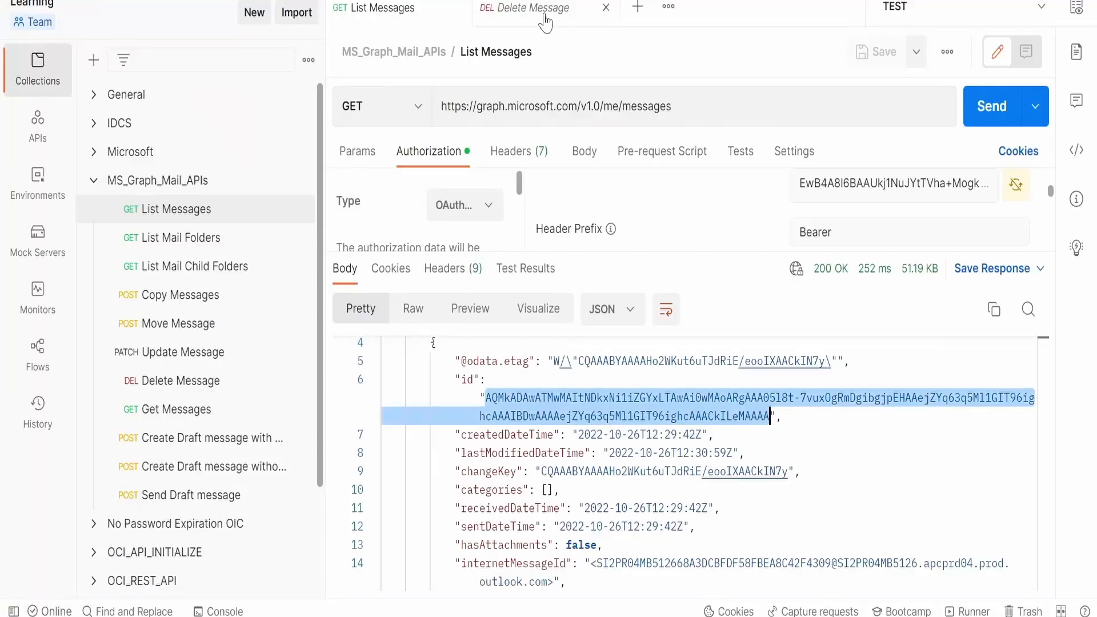
Step: Open the Delete Message request and review its Authorization settings for the Mail.ReadWrite scope
left_click(523, 9)
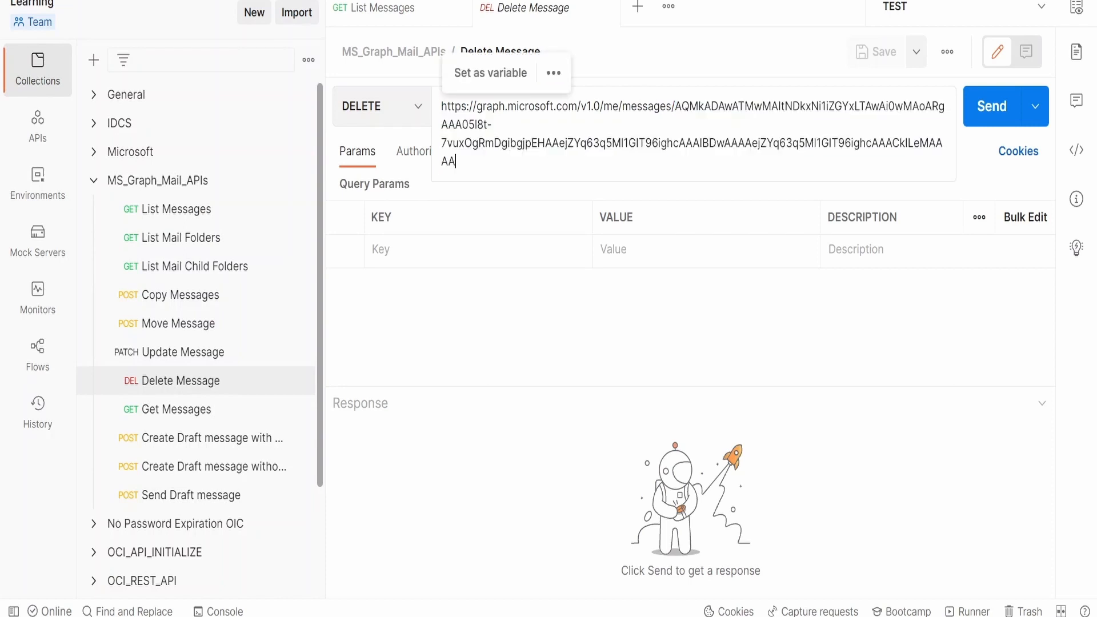
left_click(428, 150)
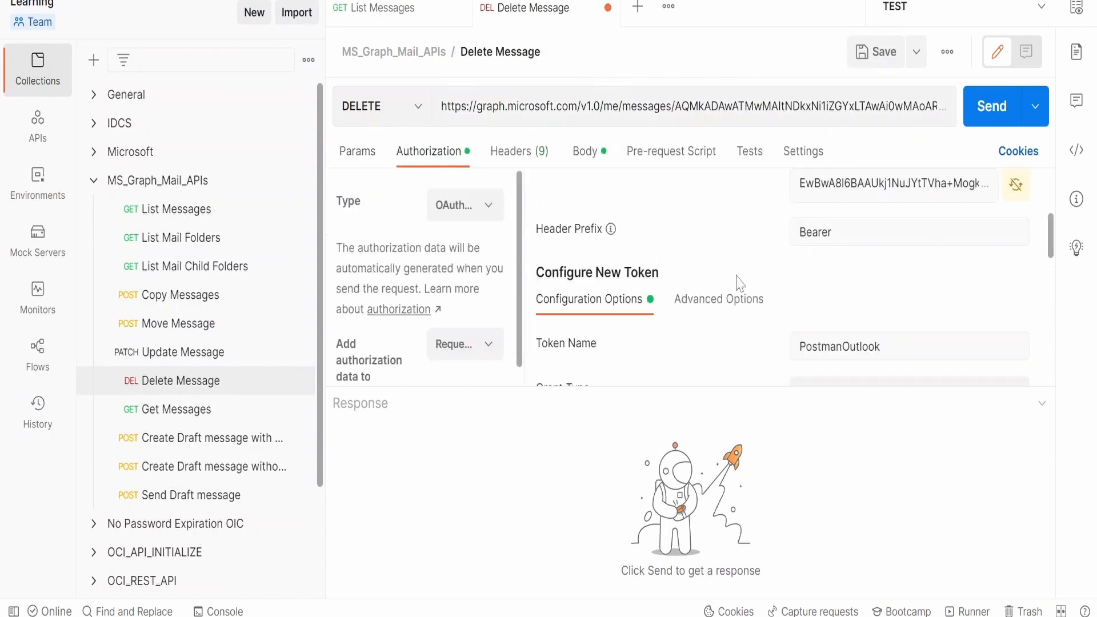
scroll("down", 3)
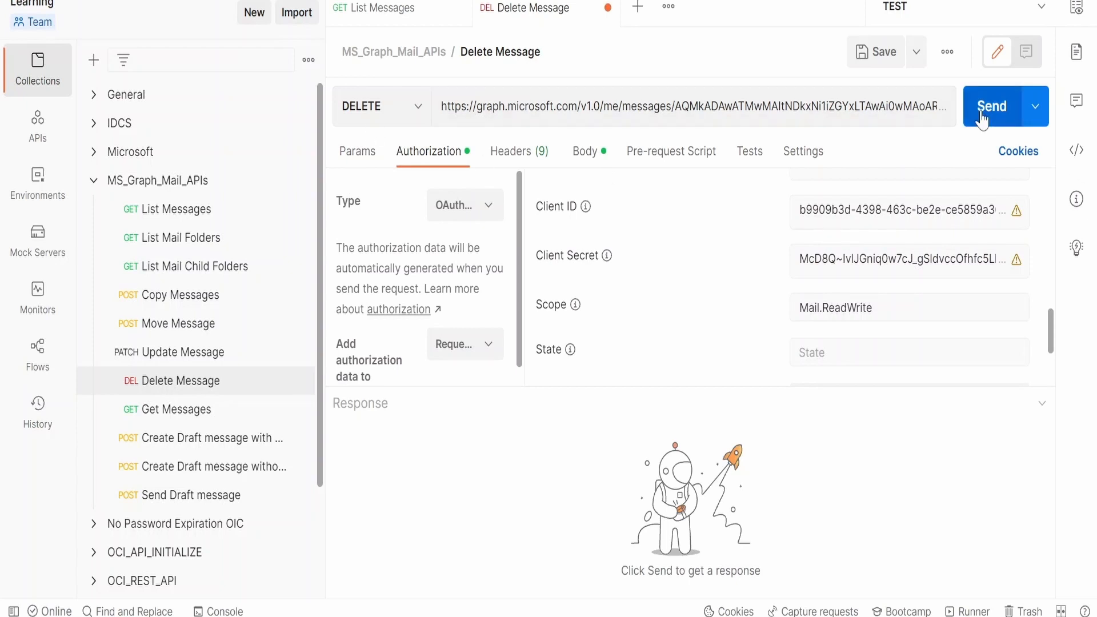
Step: Send the DELETE /me/messages/{id} request and confirm the 204 No Content status
left_click(992, 106)
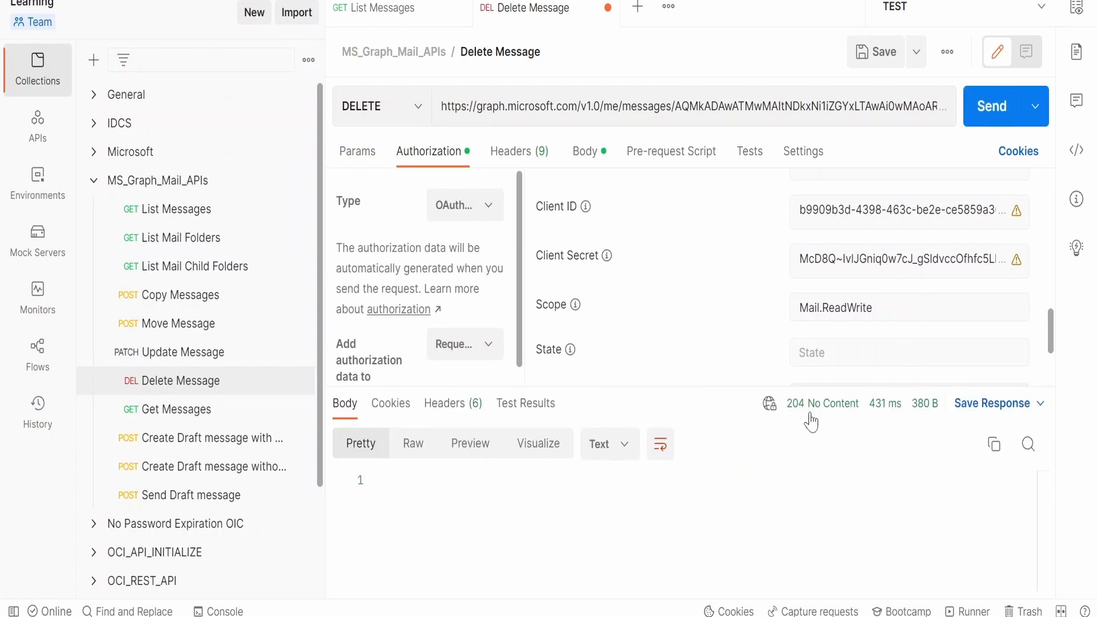
mouse_move(824, 421)
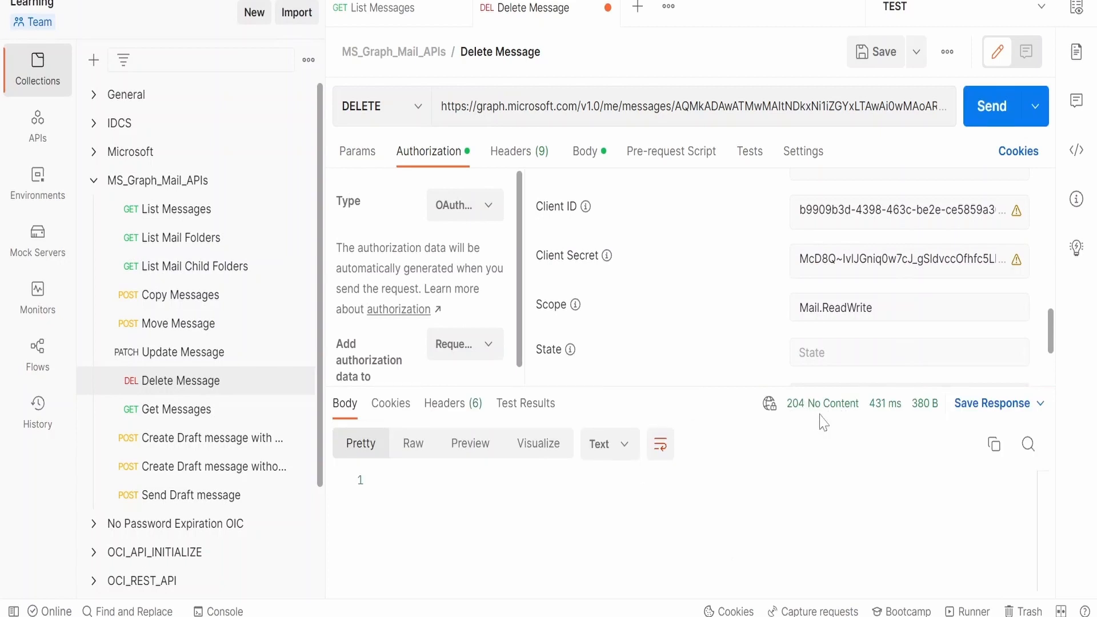
mouse_move(847, 420)
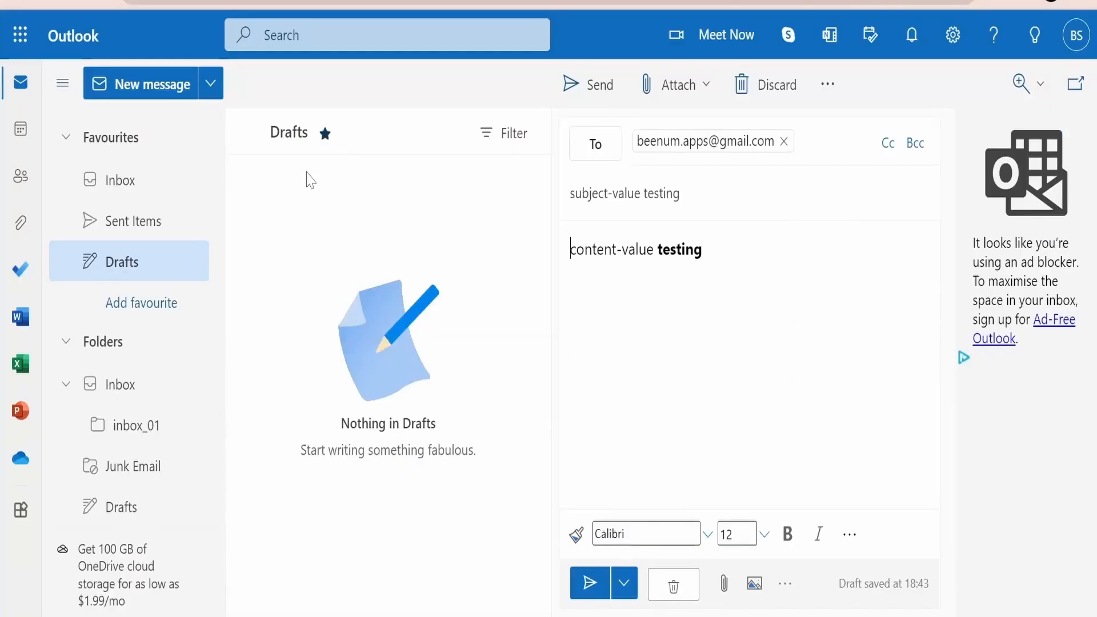
mouse_move(396, 278)
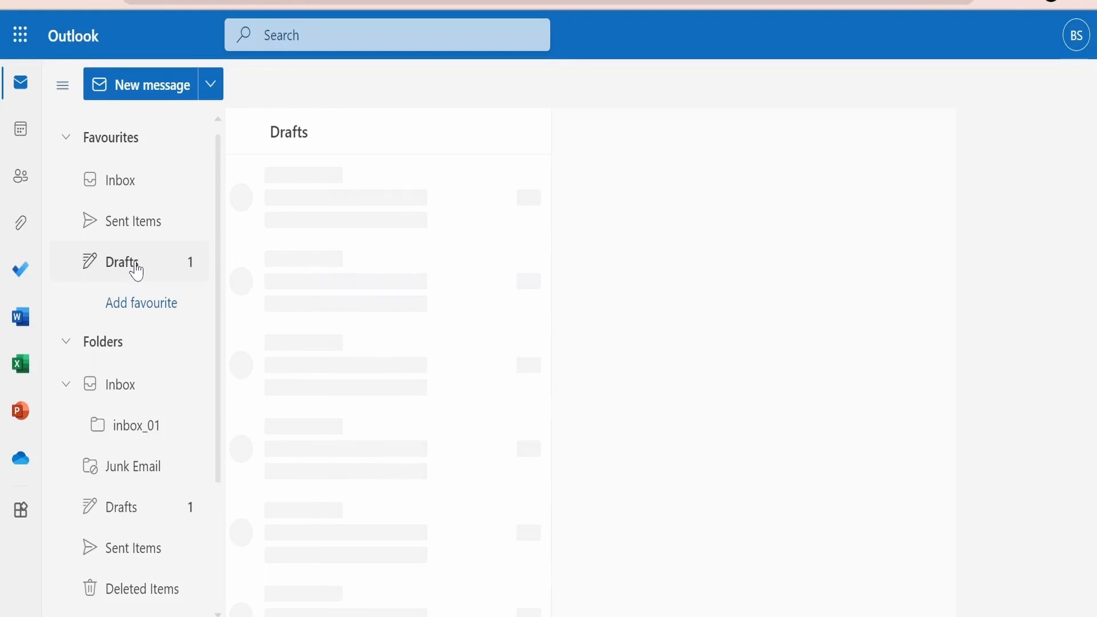
Step: Reload the Outlook Drafts folder to confirm it shows 'Nothing in Drafts'
left_click(122, 261)
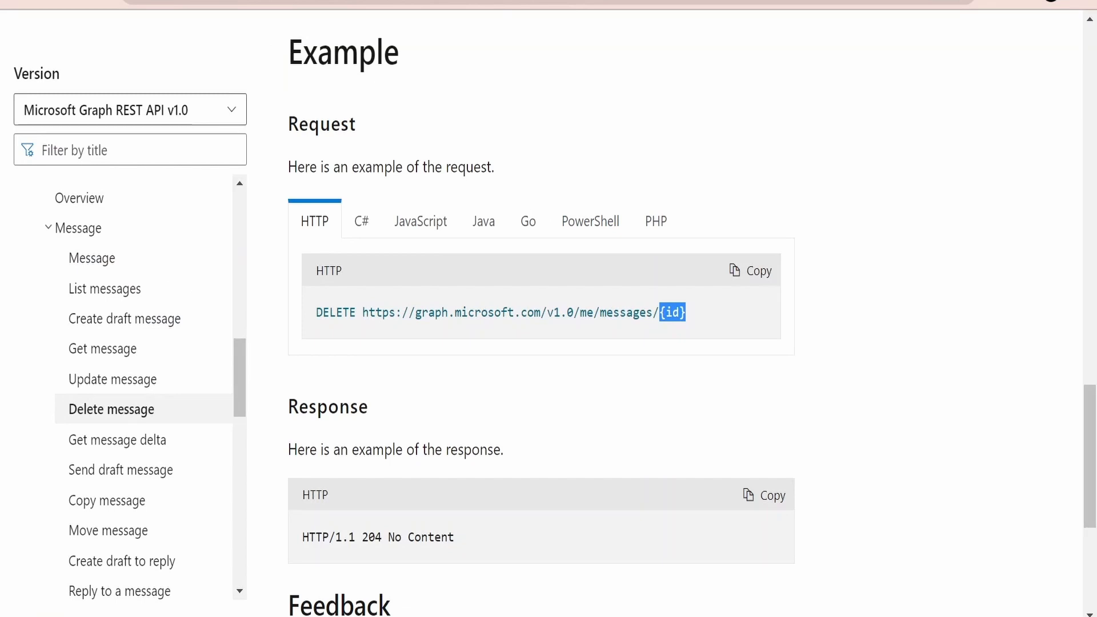
Step: Scroll the Delete message docs to the example HTTP/1.1 204 No Content response
scroll("down", 3)
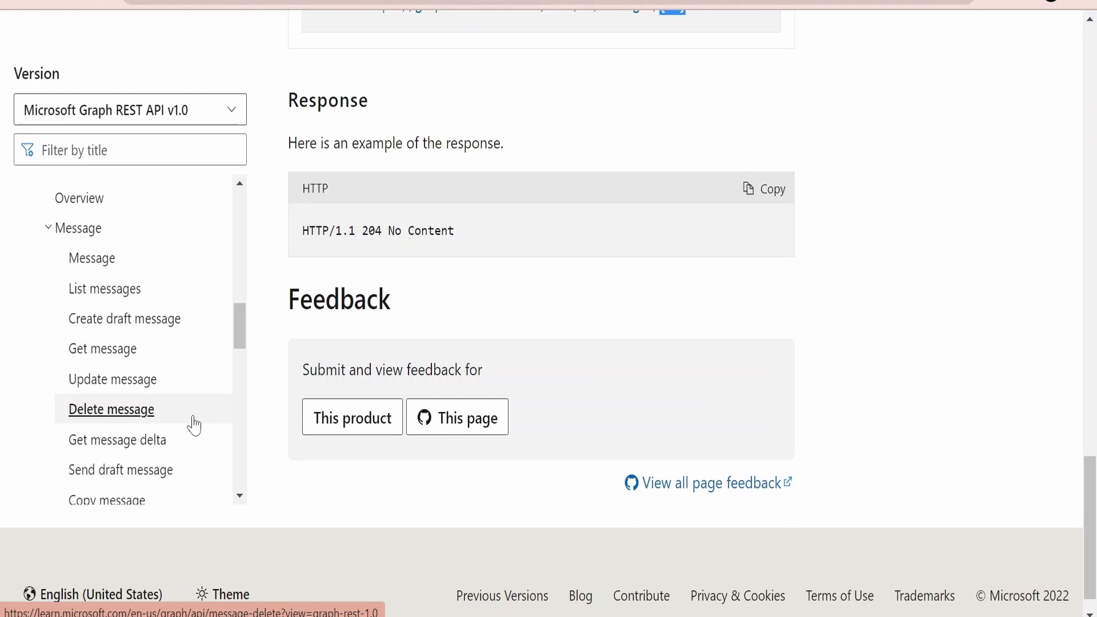
mouse_move(352, 417)
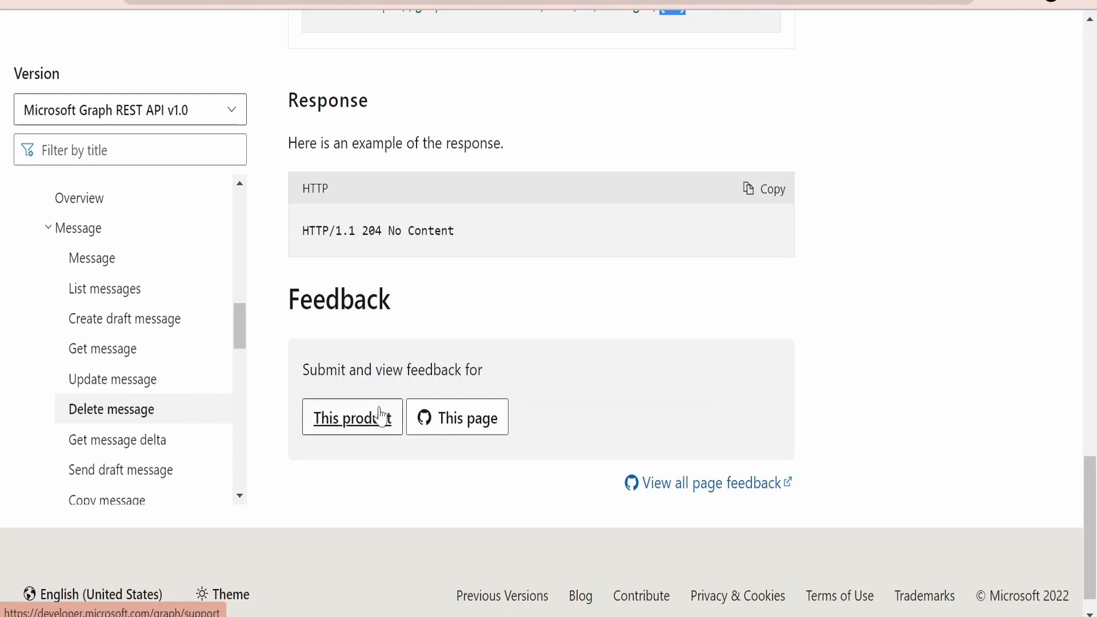
scroll("down", 3)
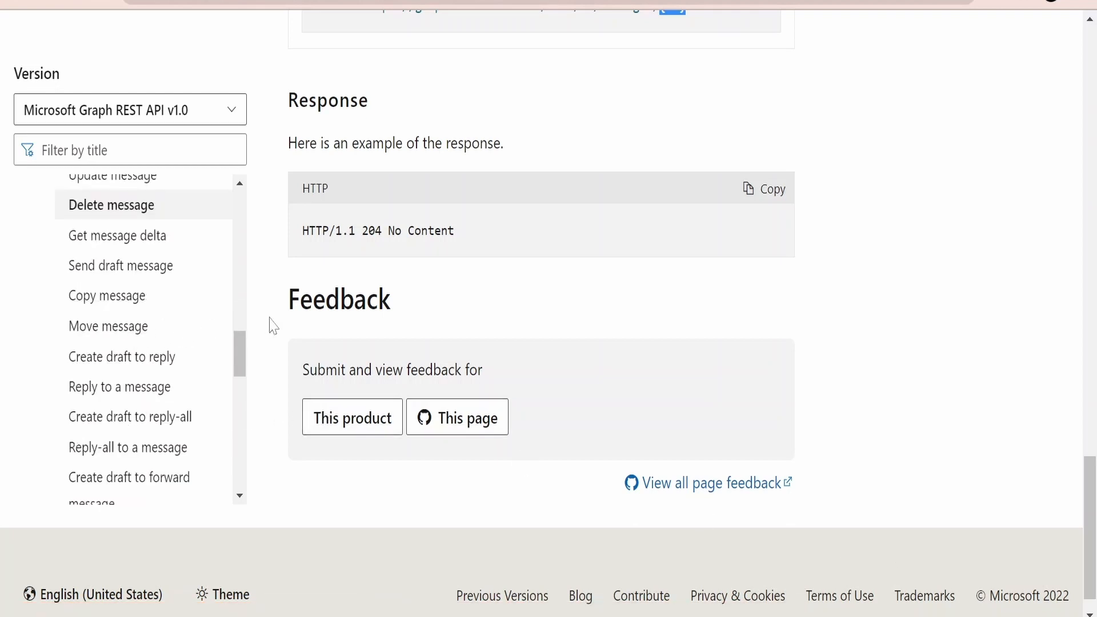
mouse_move(107, 295)
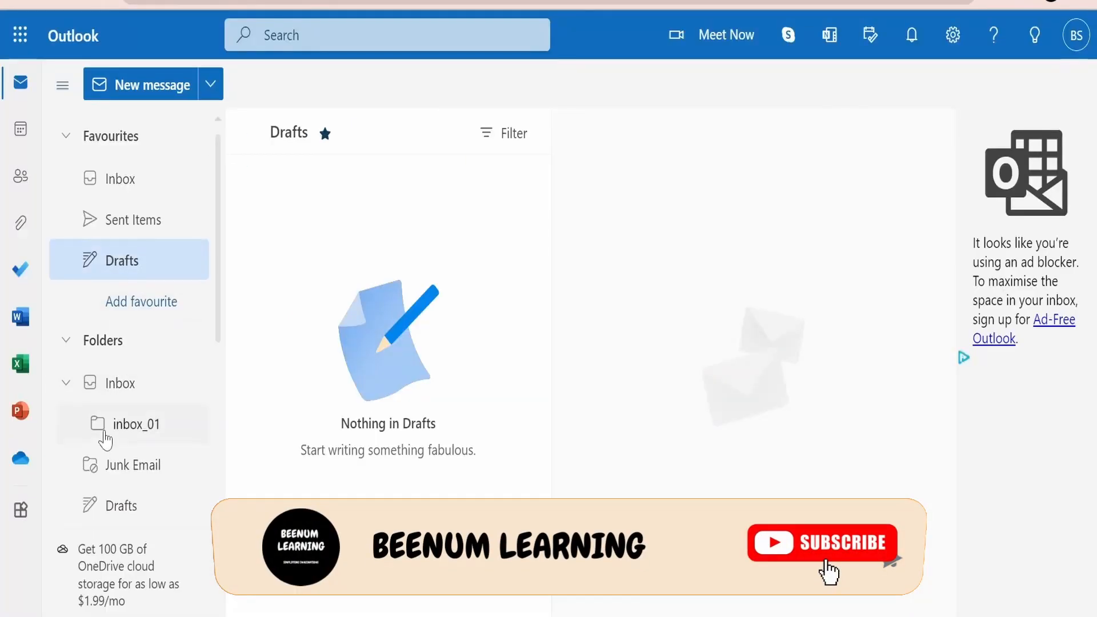
scroll("down", 3)
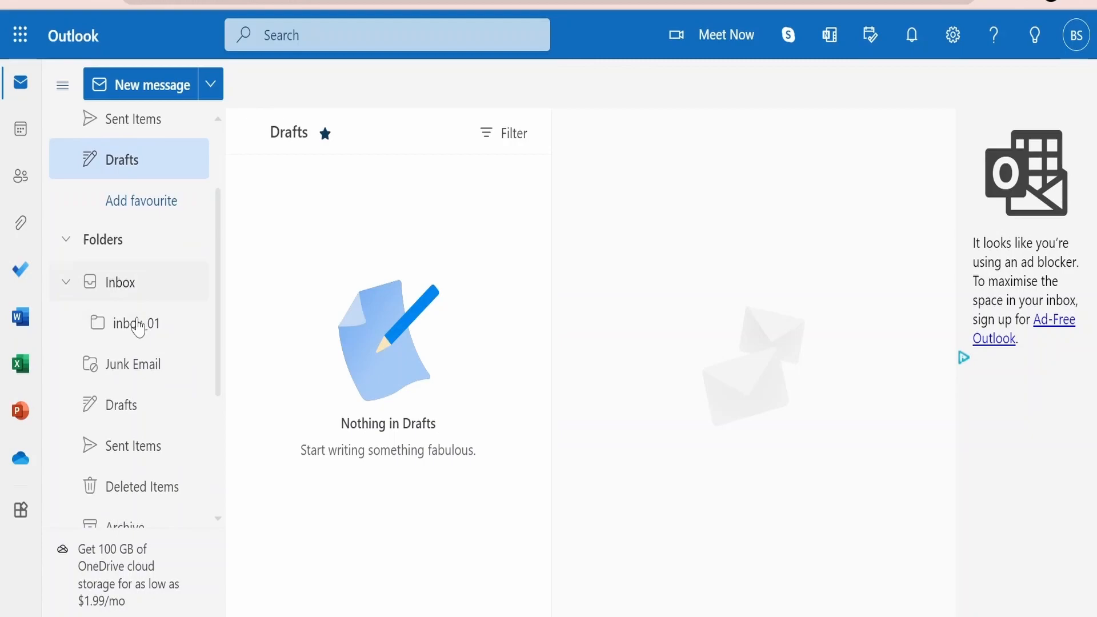